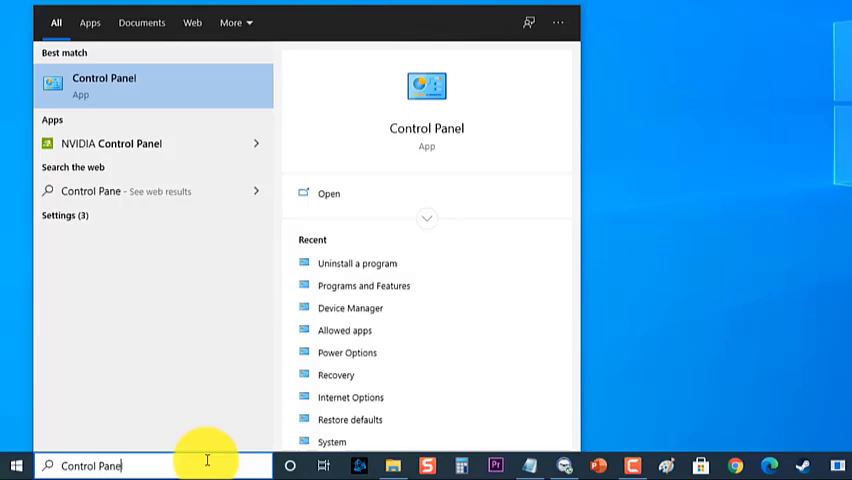
# Launch Control Panel from the taskbar search results
pyautogui.click(104, 84)
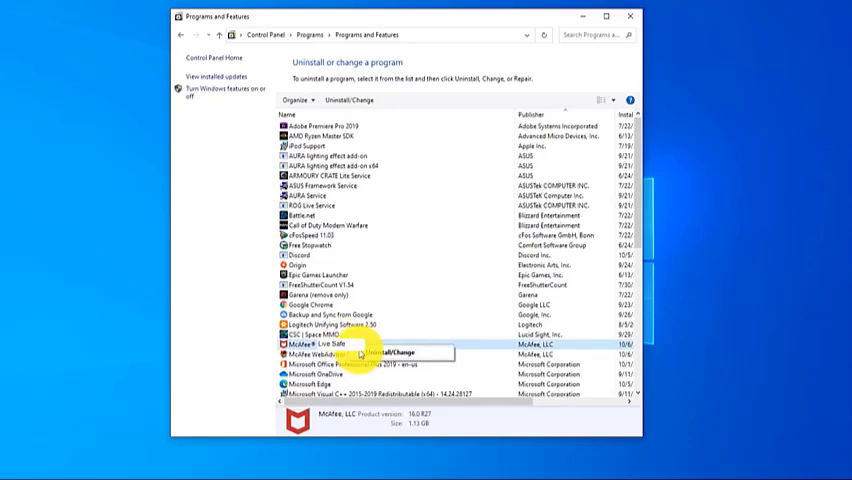
# Run Uninstall/Change on McAfee LiveSafe, allow UAC, dismiss the removal dialog and close Programs and Features
pyautogui.click(396, 352)
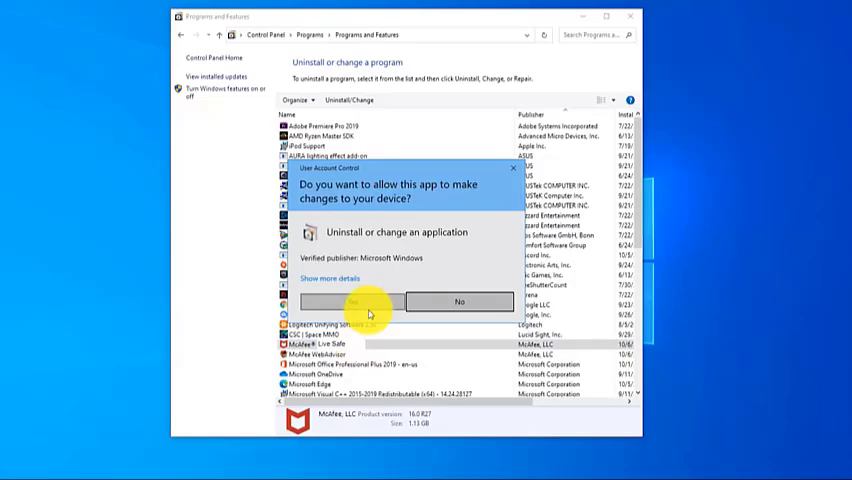
pyautogui.click(360, 300)
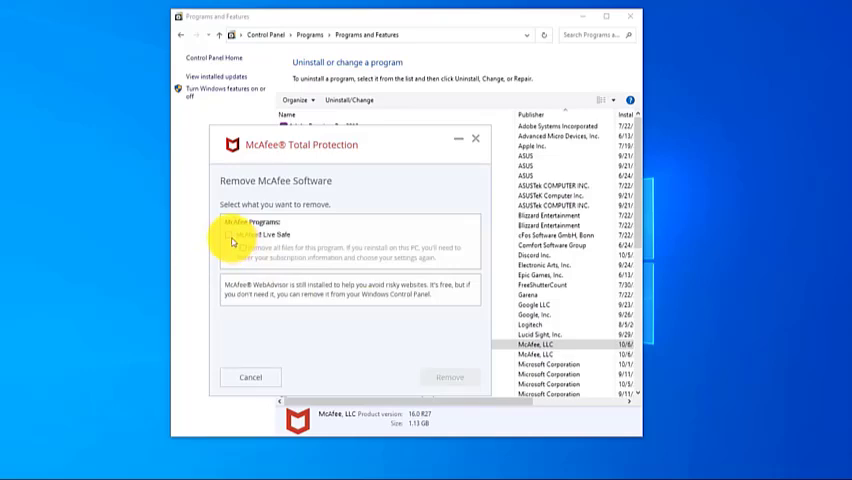
pyautogui.click(224, 234)
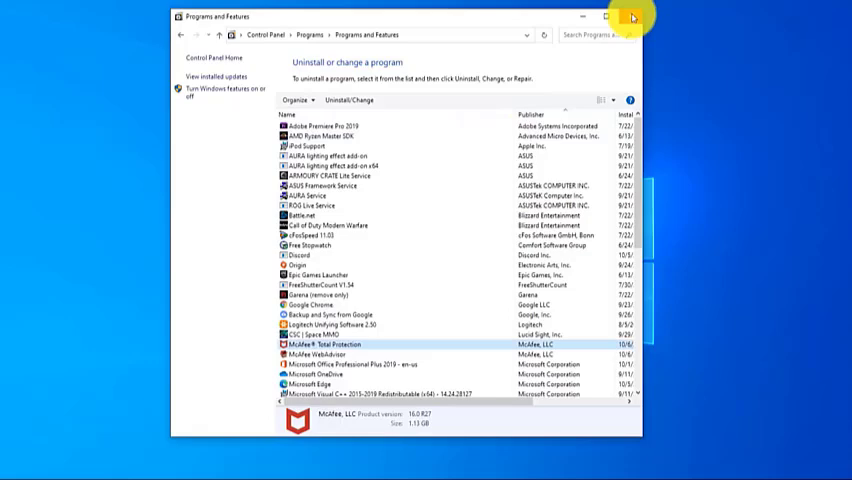
pyautogui.click(632, 16)
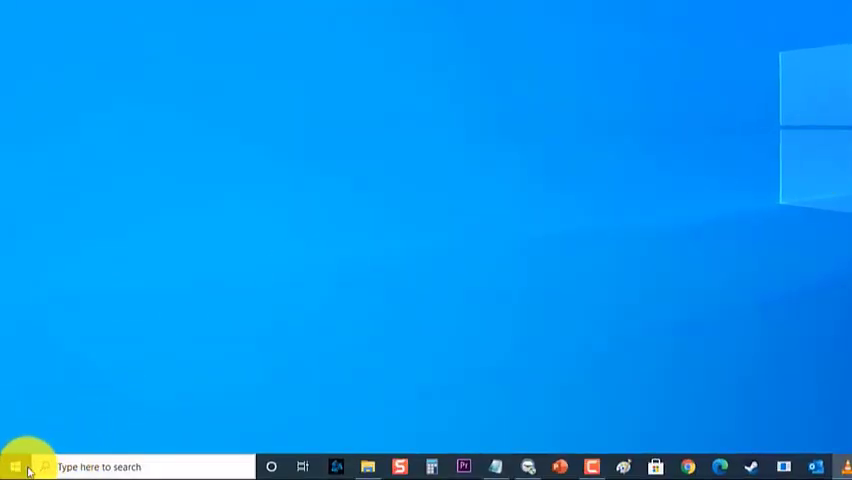
# Launch Chrome and browse down McAfee's removal support page to the MCPR tool link
pyautogui.click(12, 466)
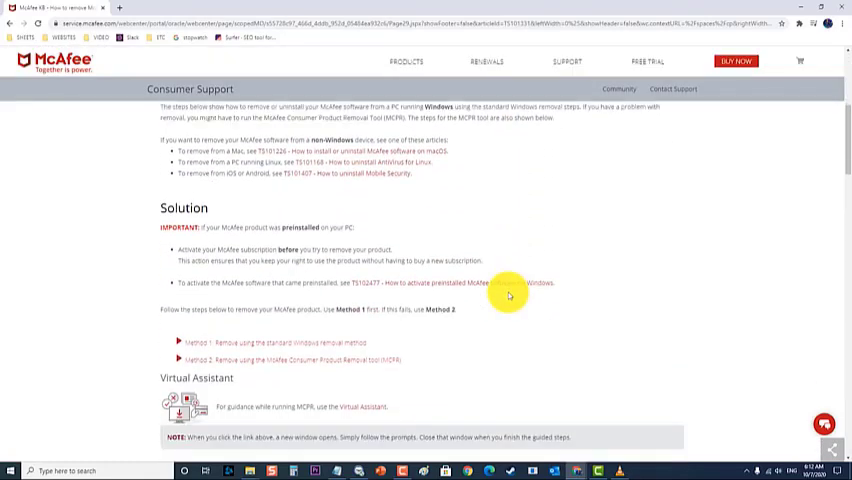
pyautogui.scroll(-3)
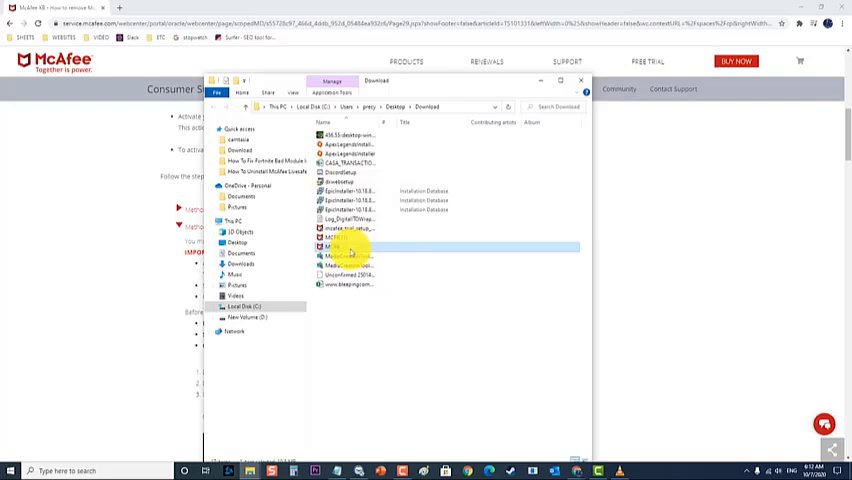
# Run MCPR.exe from the Downloads folder and allow it through User Account Control
pyautogui.doubleClick(340, 246)
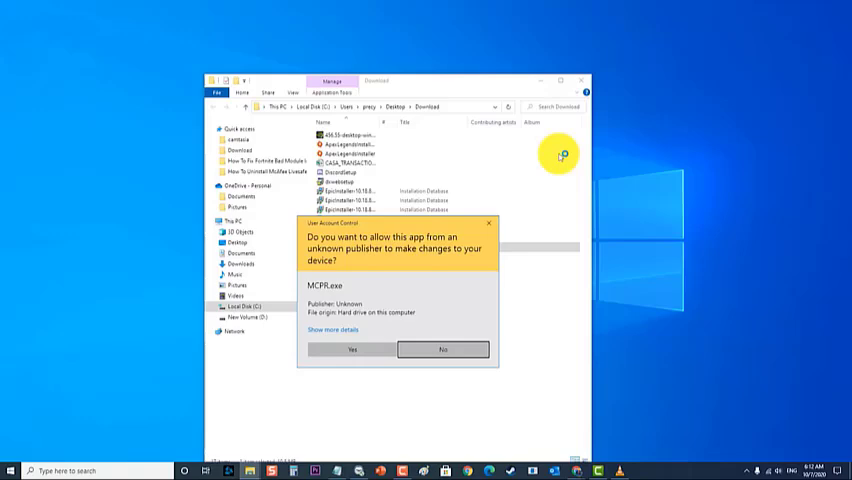
pyautogui.moveTo(412, 294)
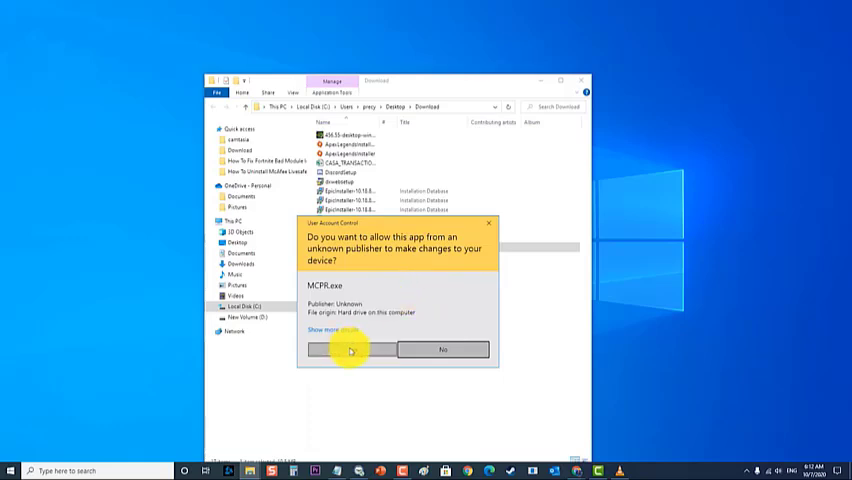
pyautogui.click(352, 348)
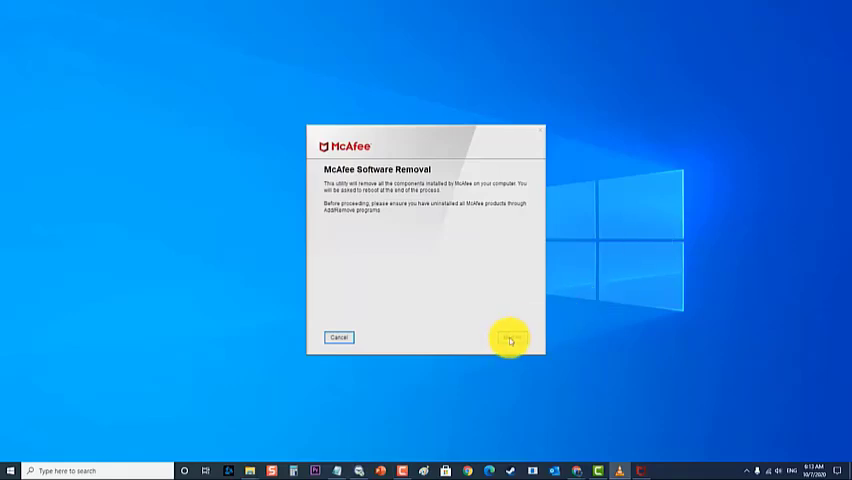
# Pass the welcome page, agree to the EULA and continue to Security Validation
pyautogui.click(508, 338)
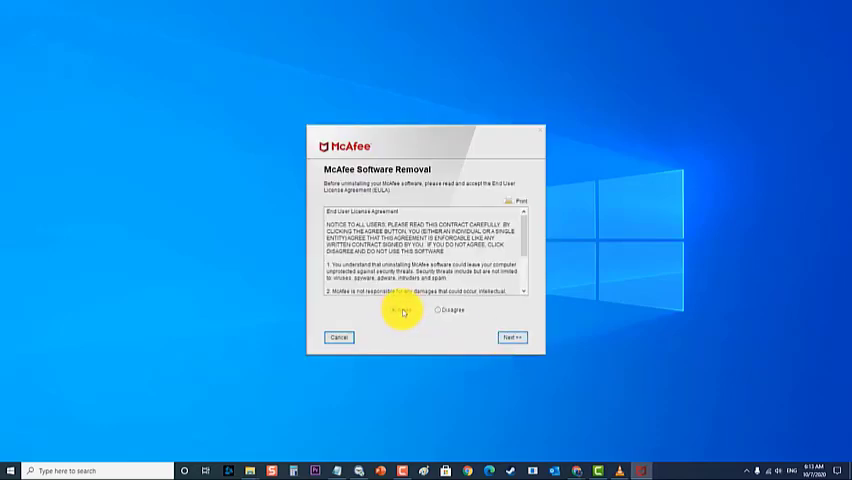
pyautogui.click(394, 310)
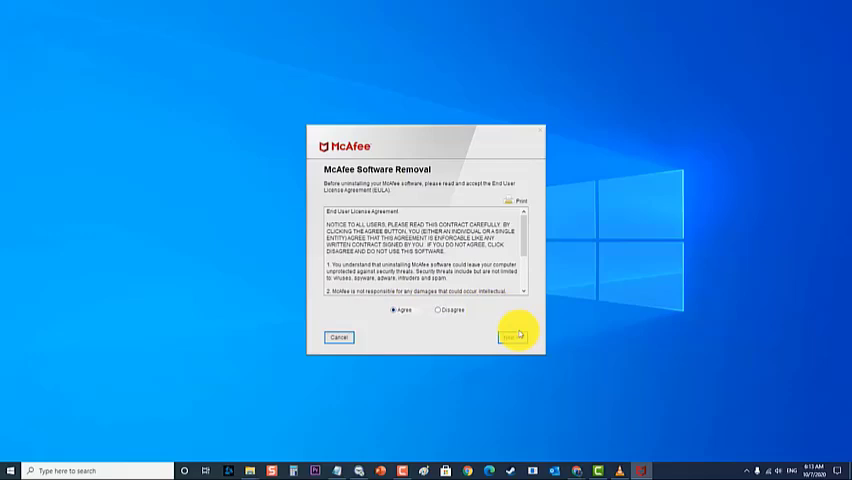
pyautogui.click(512, 336)
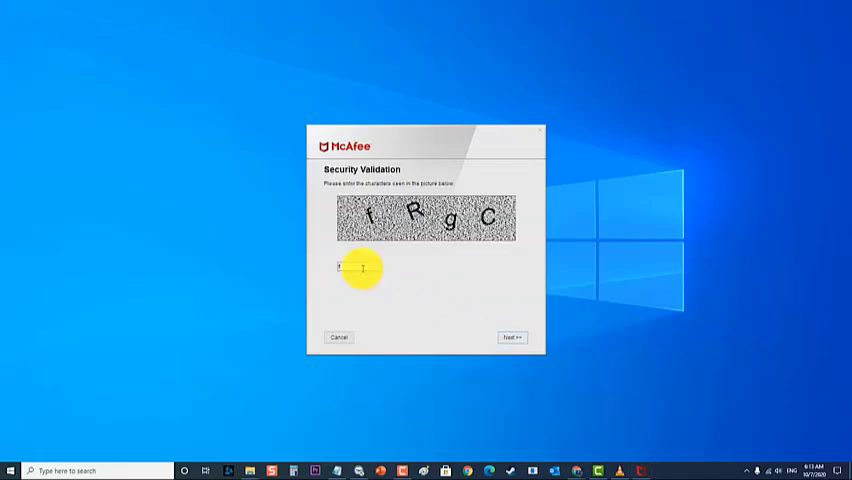
# Enter the captcha code 'fRgcGWb' and submit it to start removing McAfee products
pyautogui.write('fRgc')
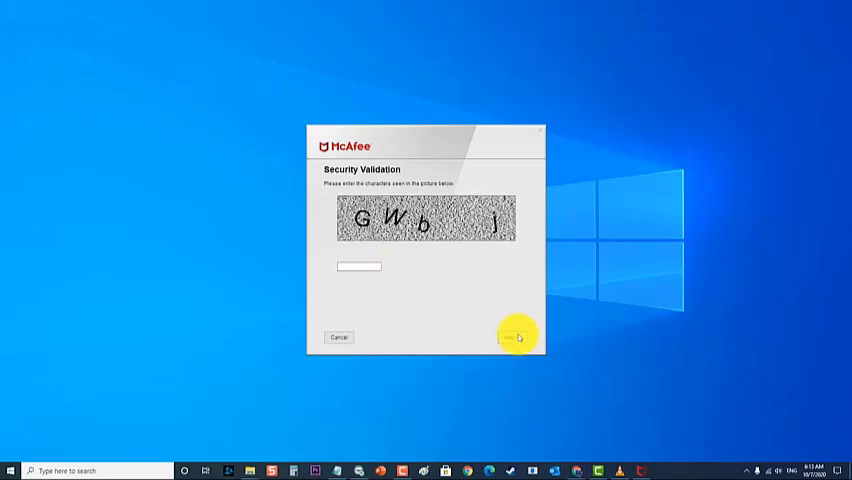
pyautogui.write('G')
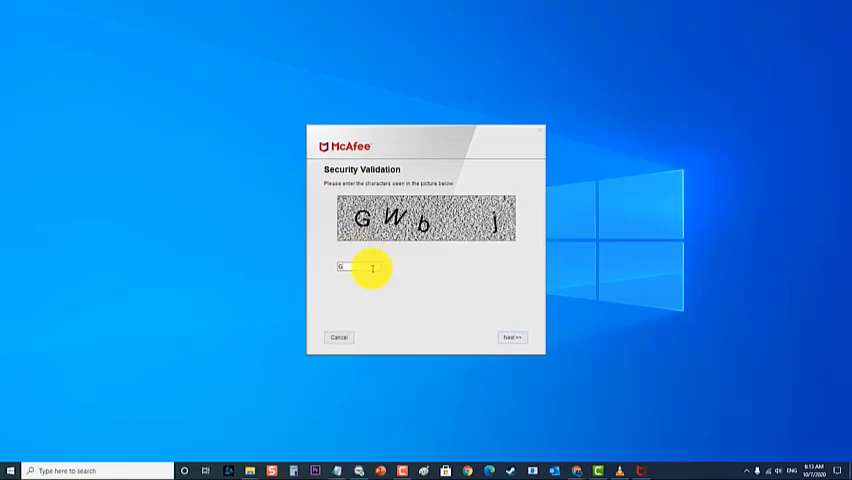
pyautogui.write('Wb')
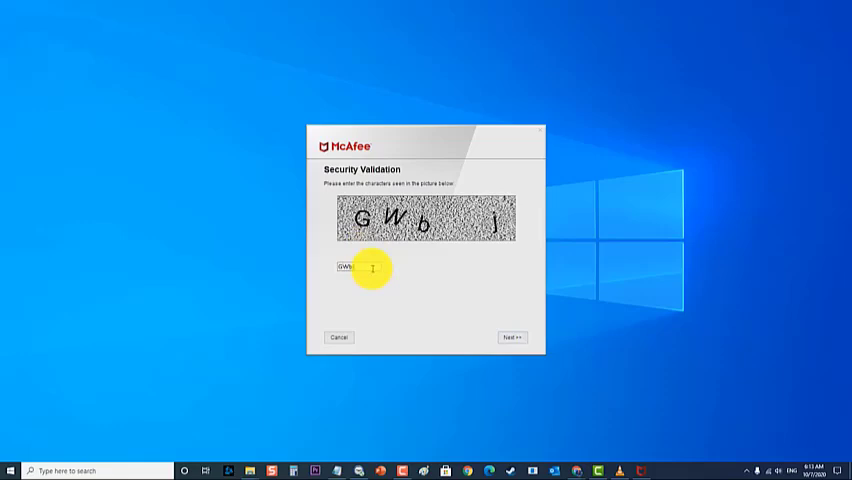
pyautogui.click(512, 336)
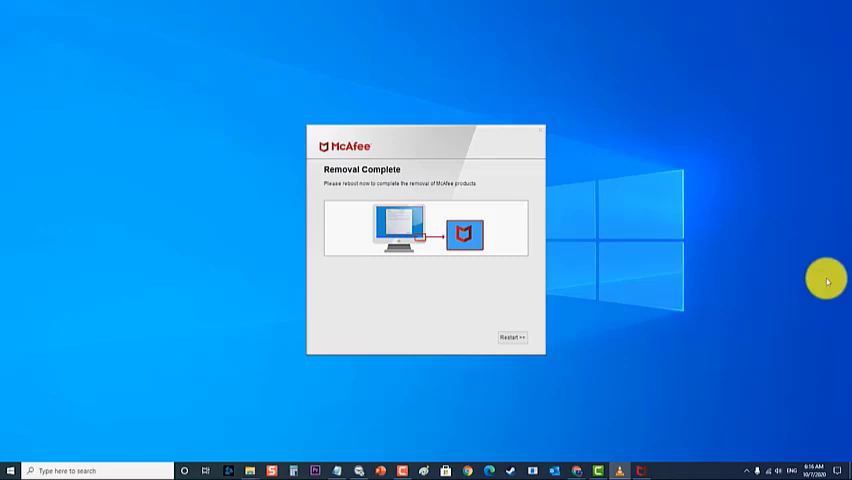
# Restart the computer from the Removal Complete prompt and return to the desktop
pyautogui.click(510, 336)
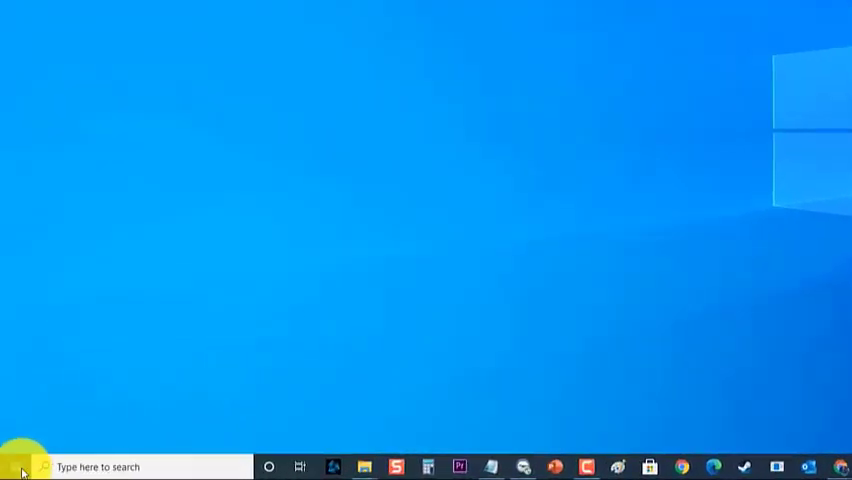
pyautogui.click(12, 466)
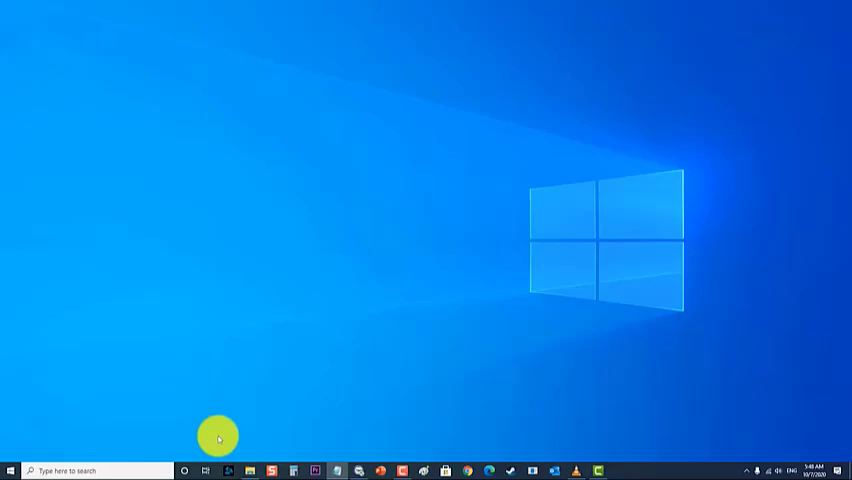
# Search 'power' and run Windows PowerShell as administrator, allowing UAC
pyautogui.write('powershee')
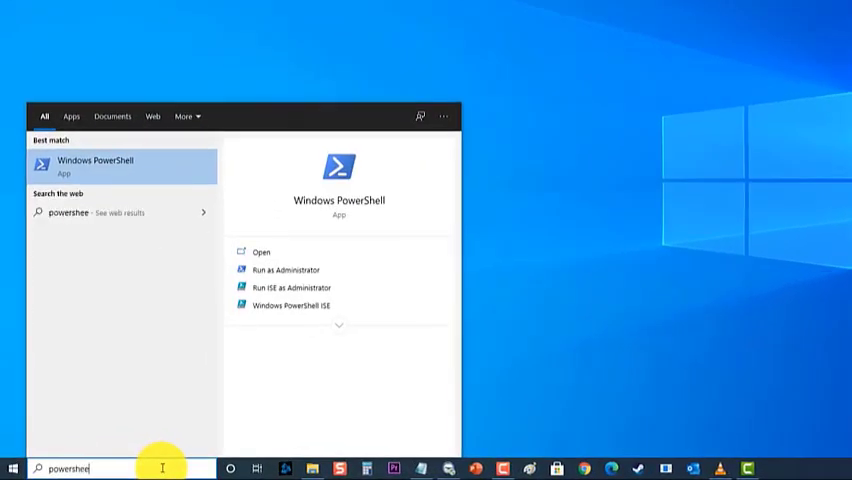
pyautogui.rightClick(96, 164)
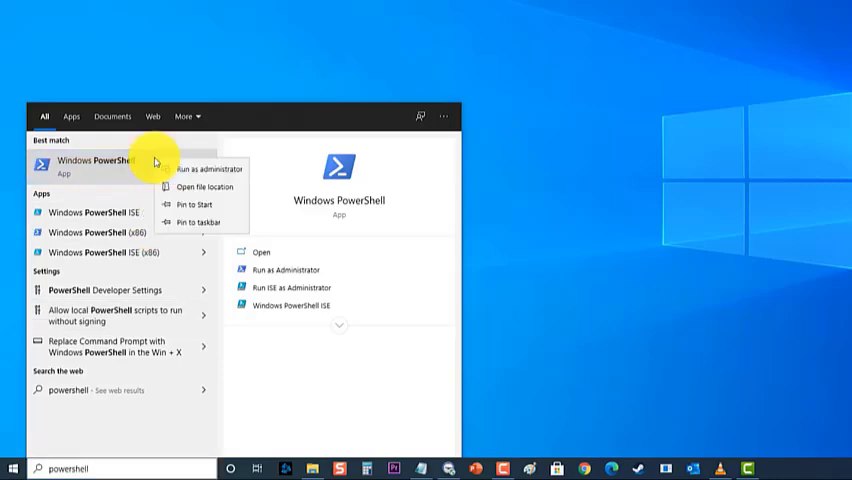
pyautogui.click(200, 168)
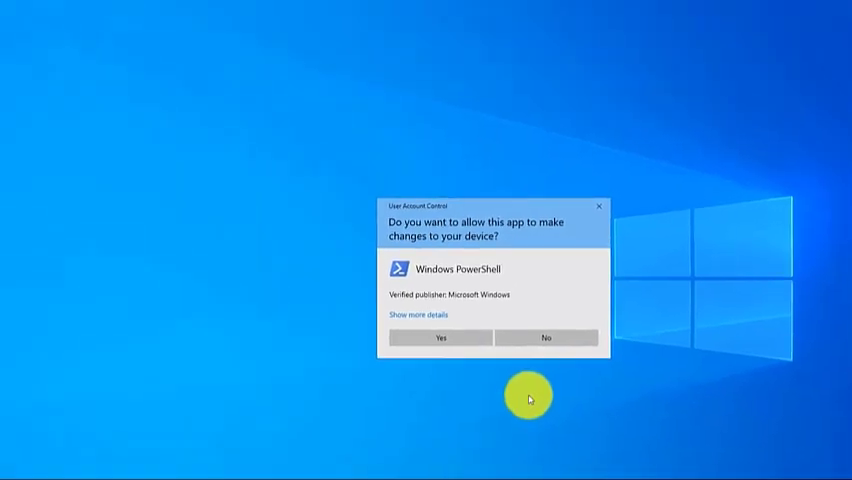
pyautogui.click(440, 336)
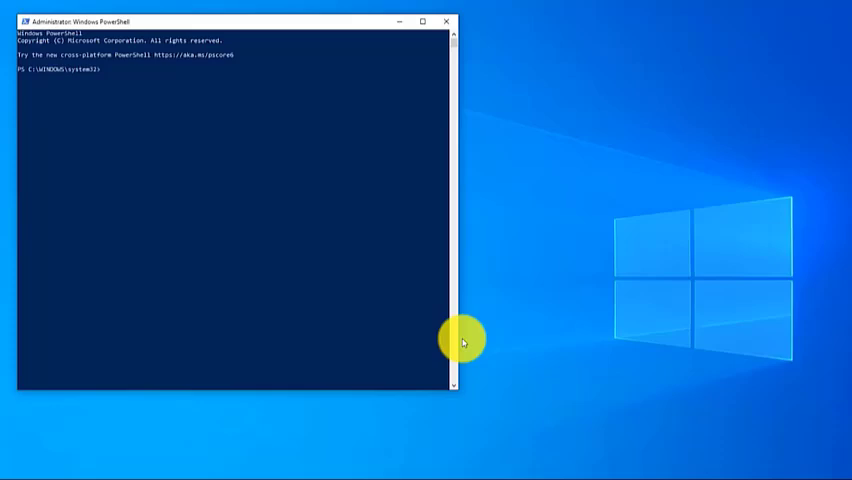
# Run 'Get-AppxPackage -AllUsers | Select Name, PackageFullName' and review the package list
pyautogui.write('Get-AppxPackage -AllUsers | Select Name, PackageFullName')
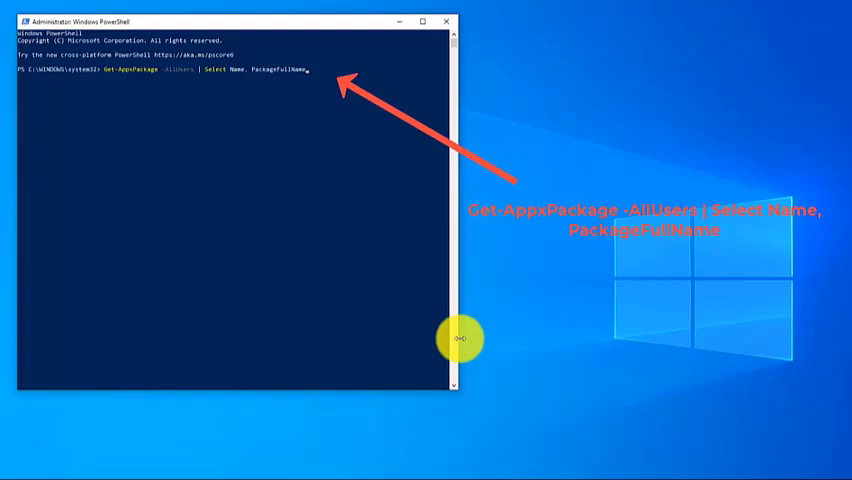
pyautogui.press('enter')
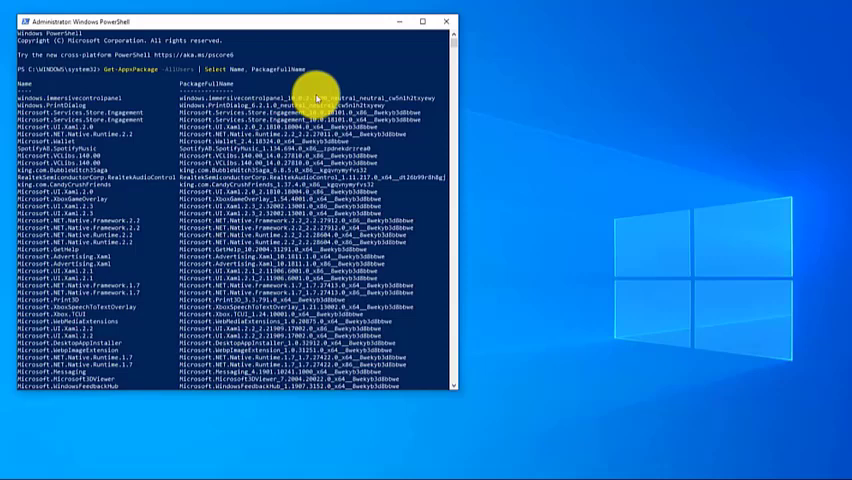
pyautogui.moveTo(316, 100)
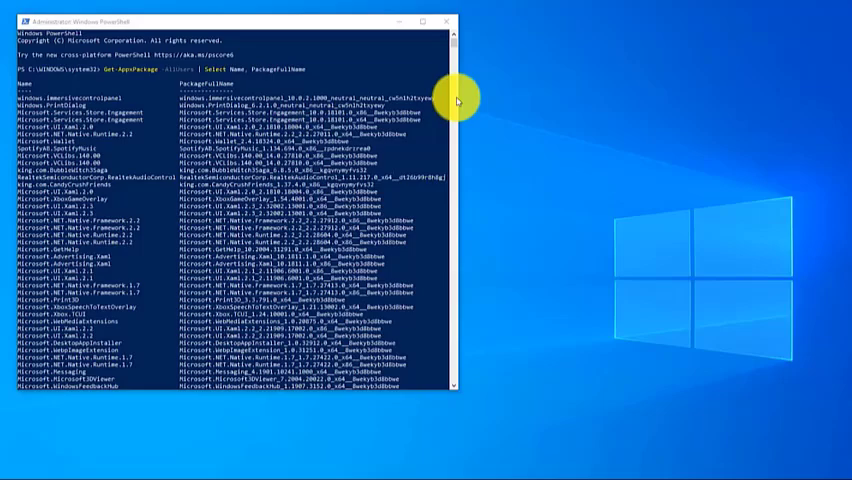
pyautogui.scroll(-3)
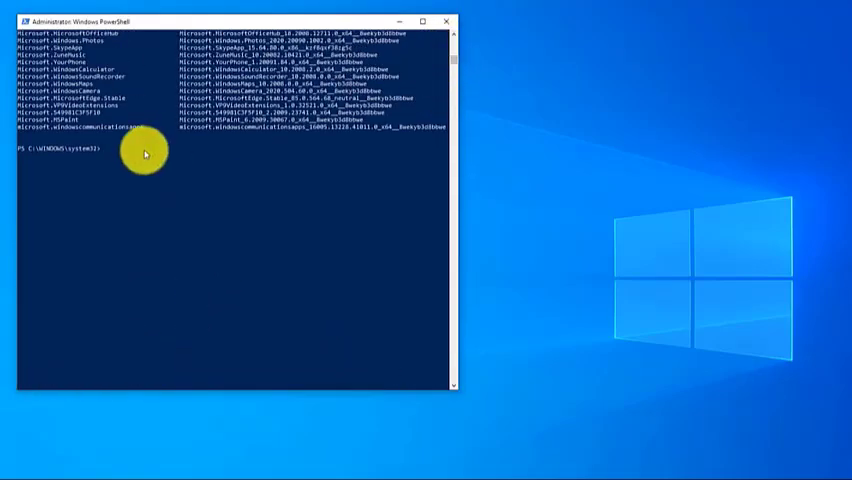
# Enter 'Remove-AppxPackage -package PackageFullName' at the prompt, then close PowerShell
pyautogui.click(104, 150)
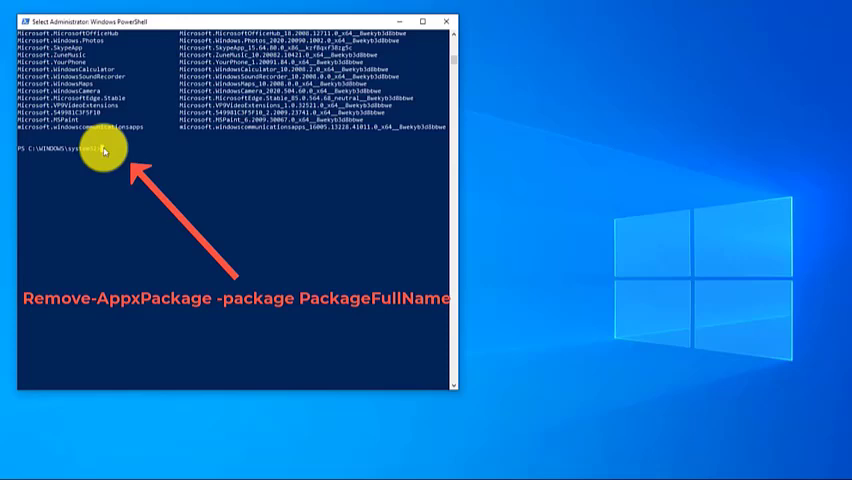
pyautogui.write('Remove-AppxPackage -package PackageFullName')
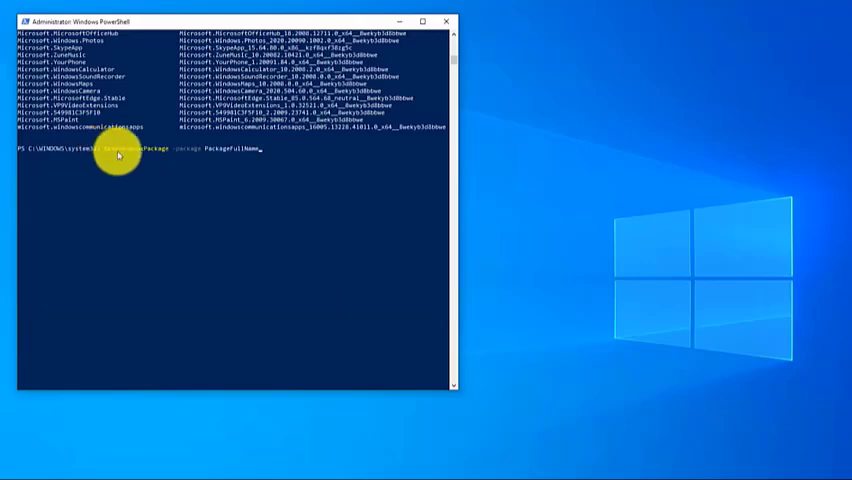
pyautogui.click(448, 20)
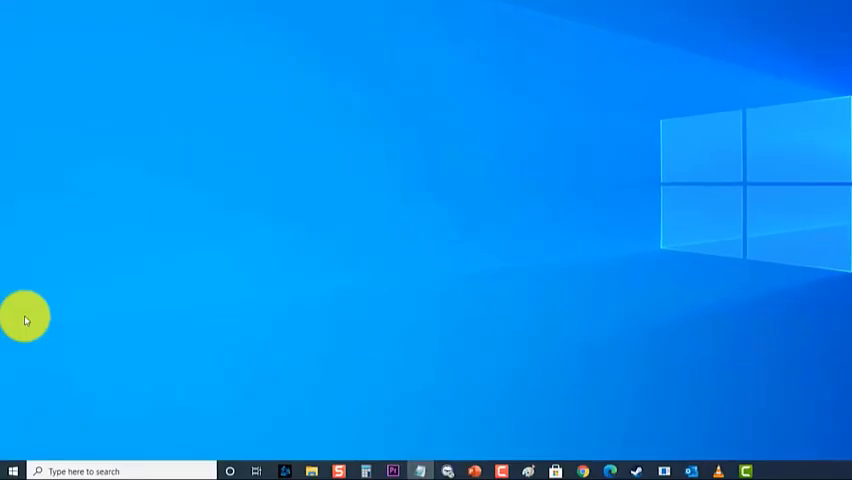
# Launch System Configuration by searching 'msconfig' from the taskbar
pyautogui.click(12, 470)
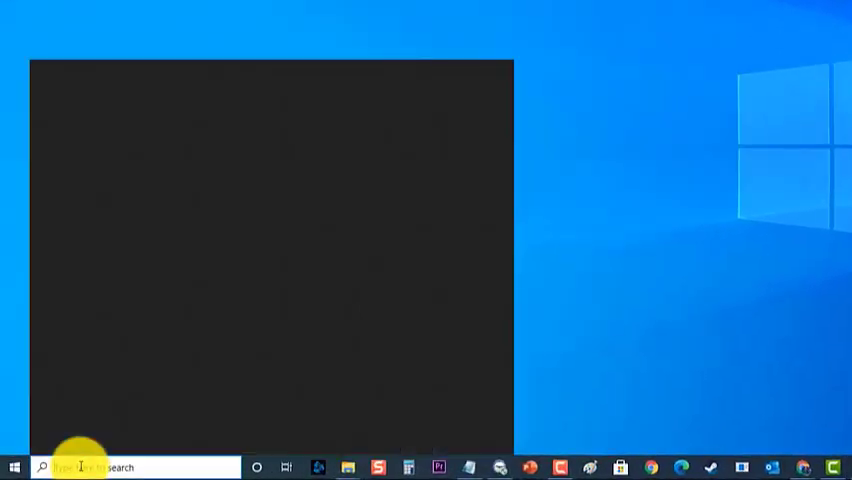
pyautogui.write('msconfig')
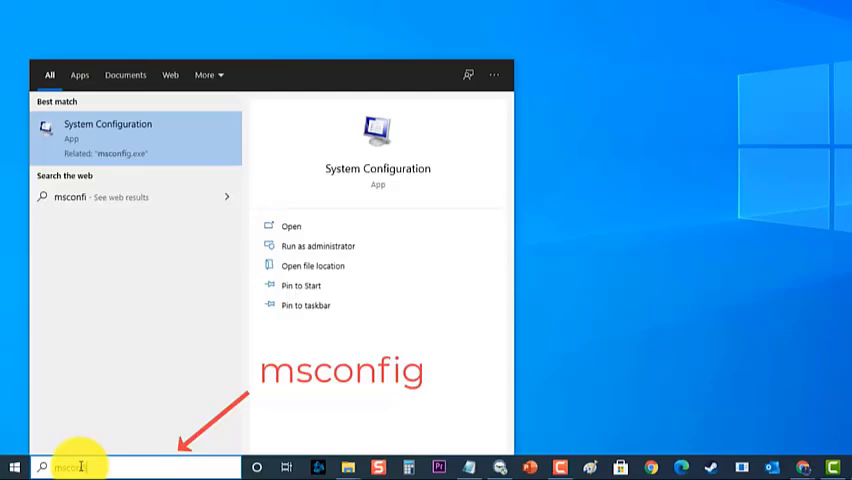
pyautogui.click(108, 132)
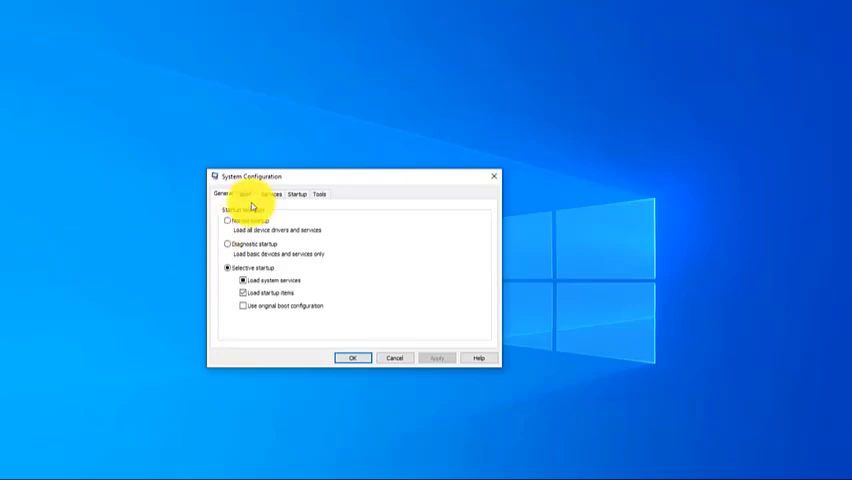
# Enable Safe boot with the Minimal option on the Boot settings and confirm
pyautogui.click(244, 194)
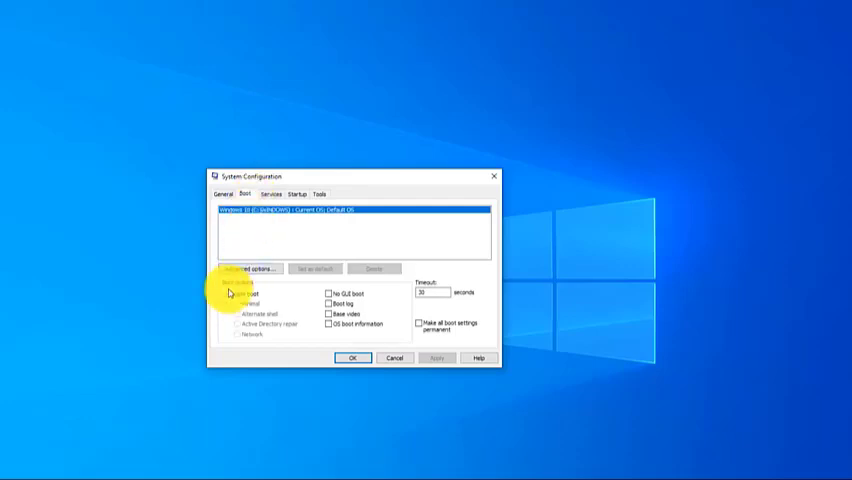
pyautogui.click(232, 292)
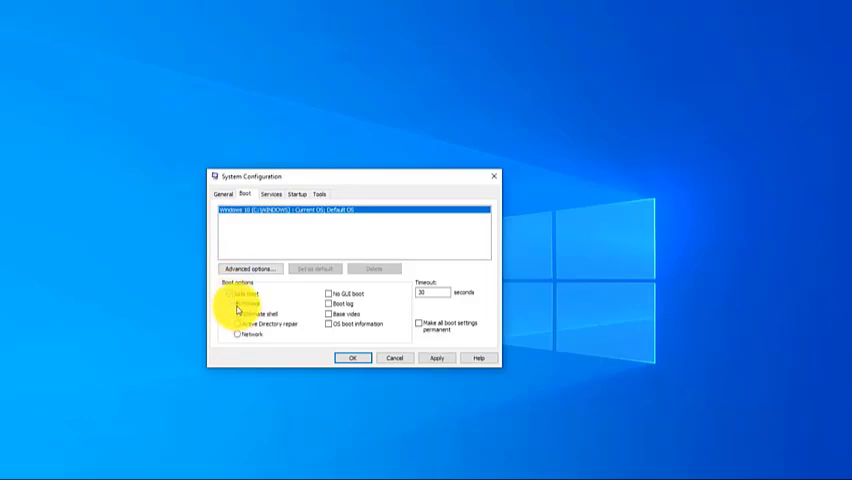
pyautogui.click(232, 294)
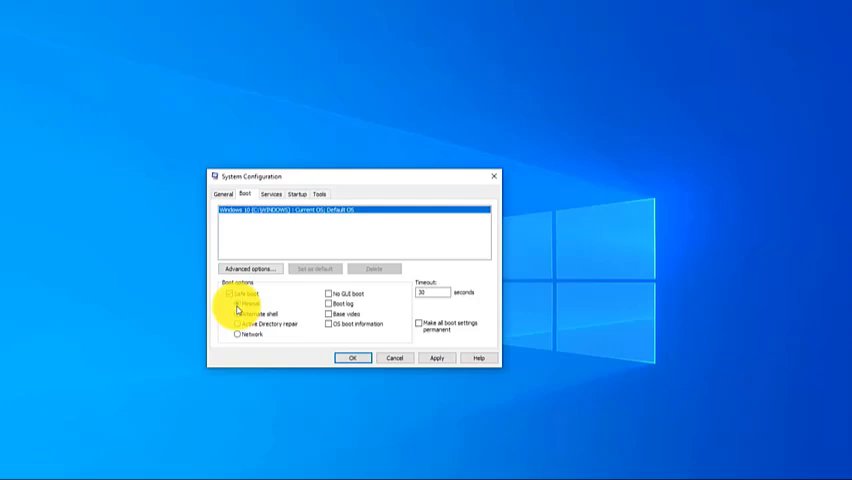
pyautogui.click(228, 296)
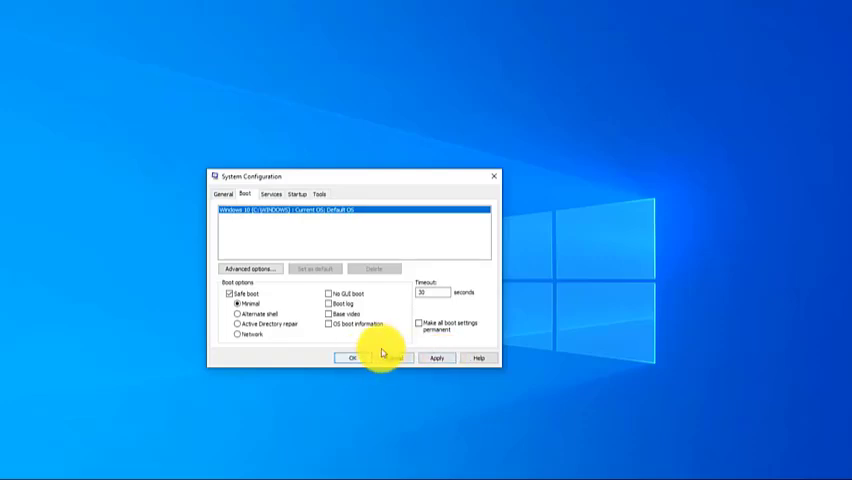
pyautogui.click(352, 356)
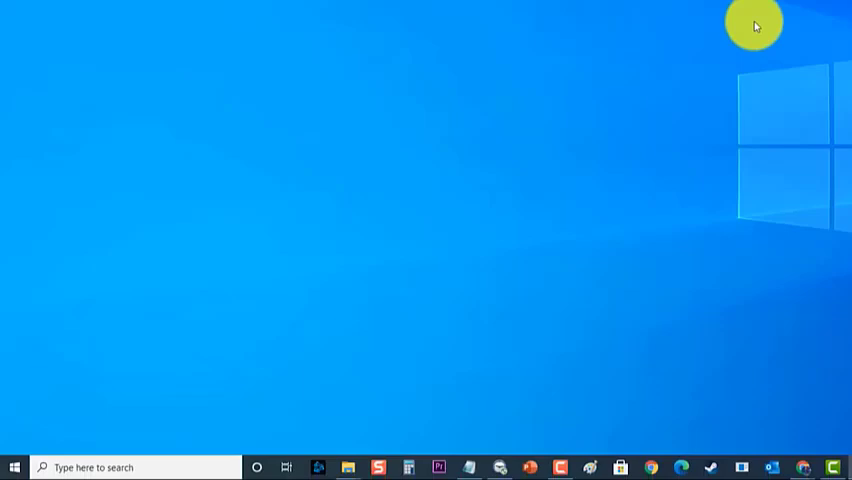
# Reach the Apps & features list in Settings and scroll through the installed apps
pyautogui.click(12, 468)
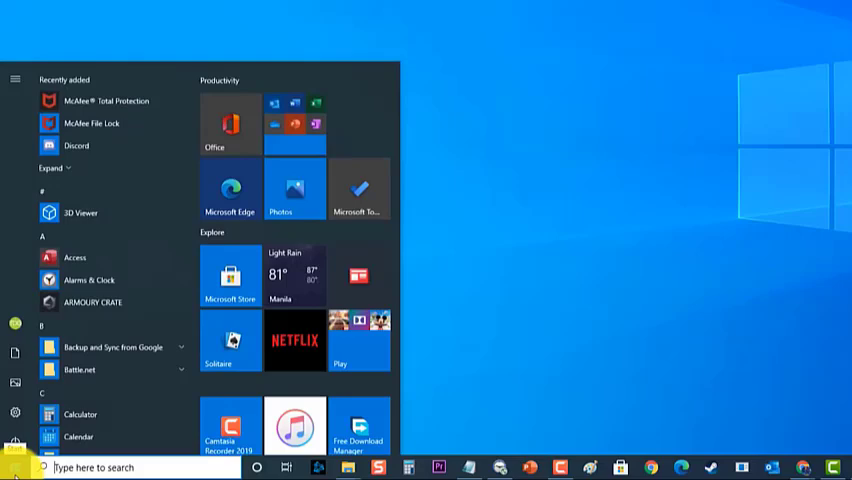
pyautogui.scroll(-3)
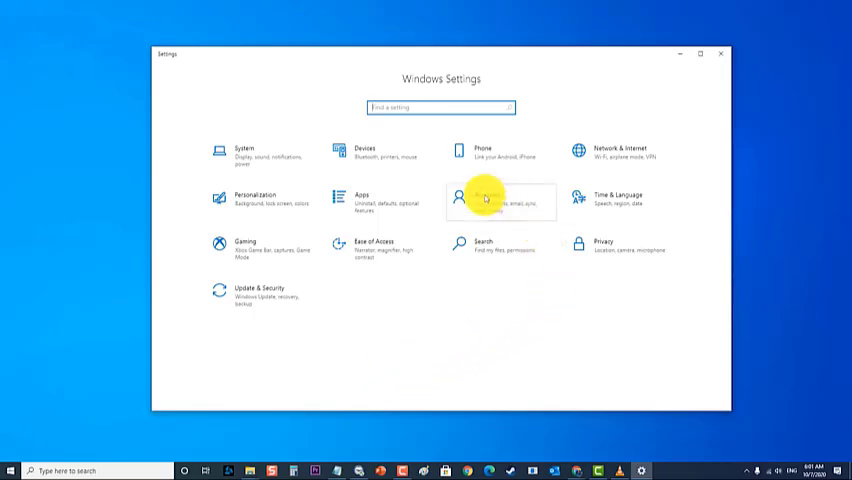
pyautogui.click(360, 198)
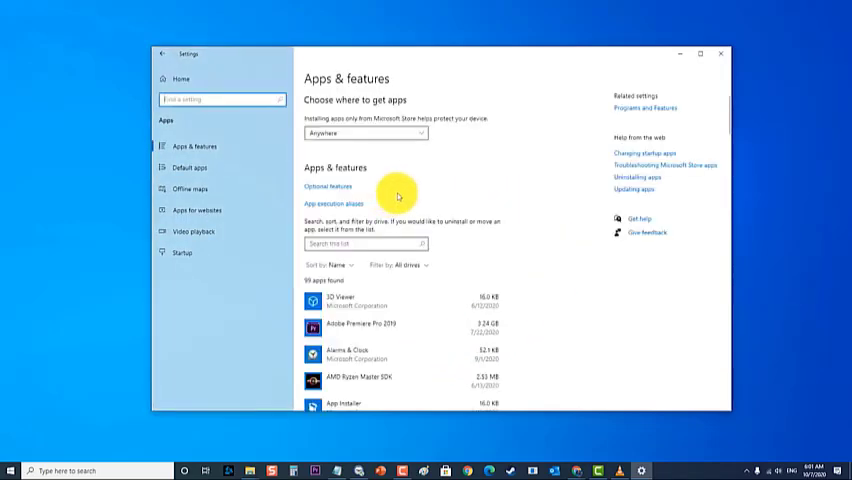
pyautogui.scroll(-3)
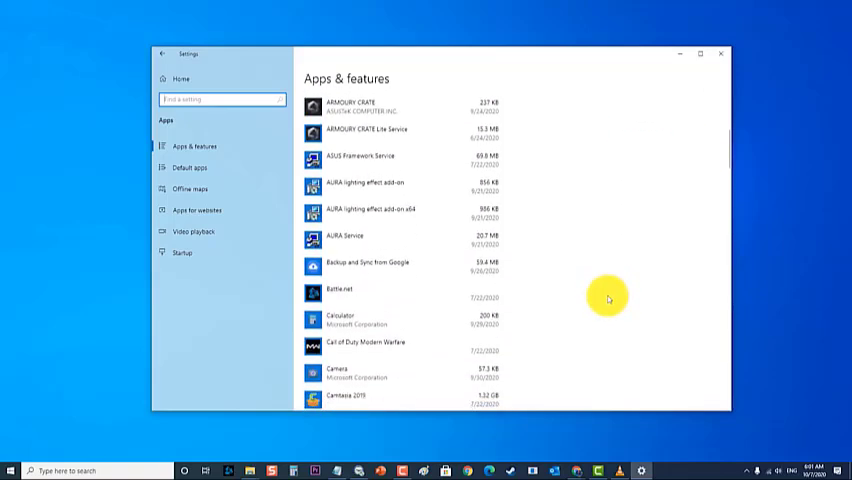
pyautogui.scroll(-3)
pyautogui.write('msconif')
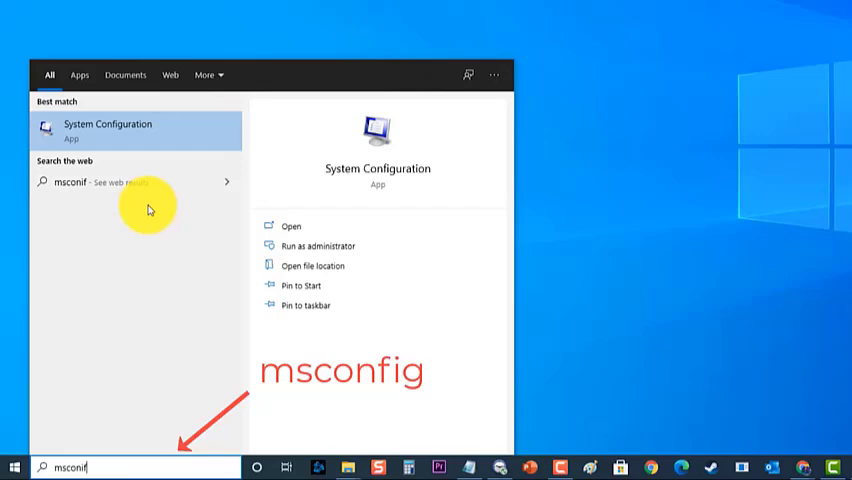
# Disable Safe boot in System Configuration, confirm, and start restarting from the Start menu
pyautogui.click(108, 130)
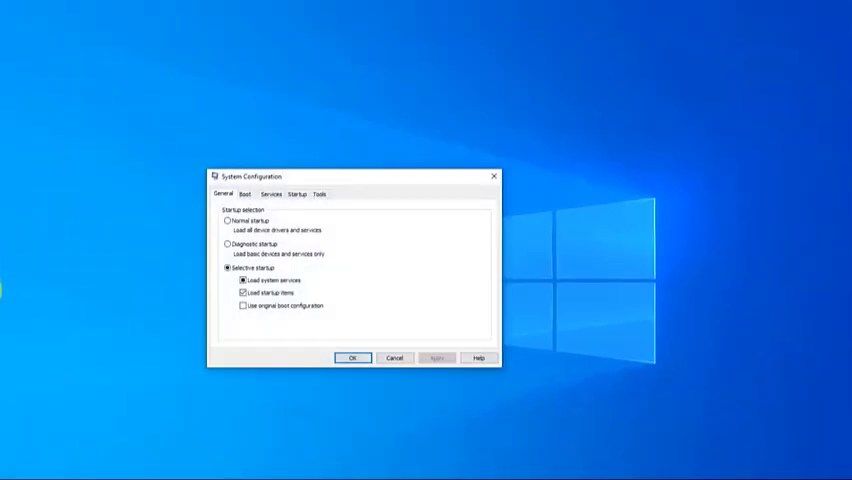
pyautogui.click(242, 194)
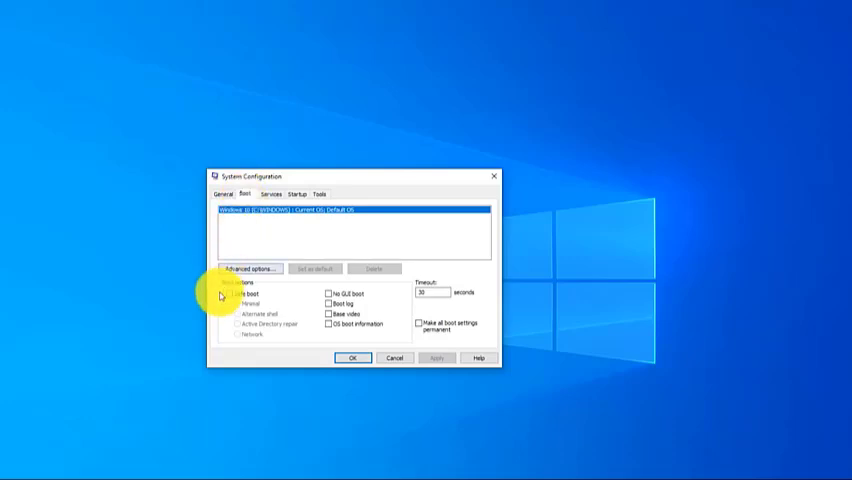
pyautogui.click(228, 300)
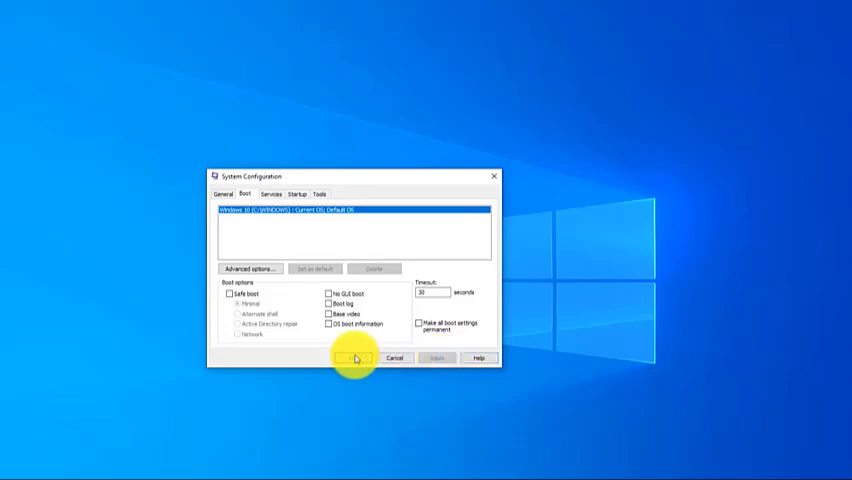
pyautogui.click(354, 358)
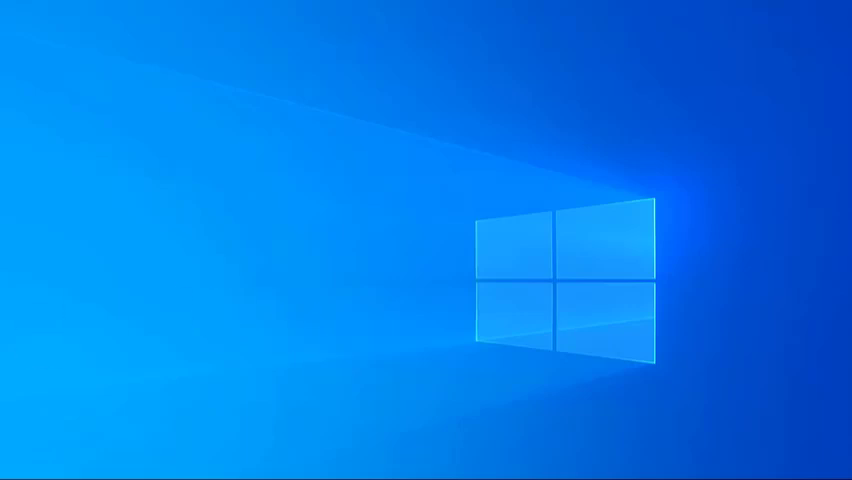
pyautogui.click(12, 468)
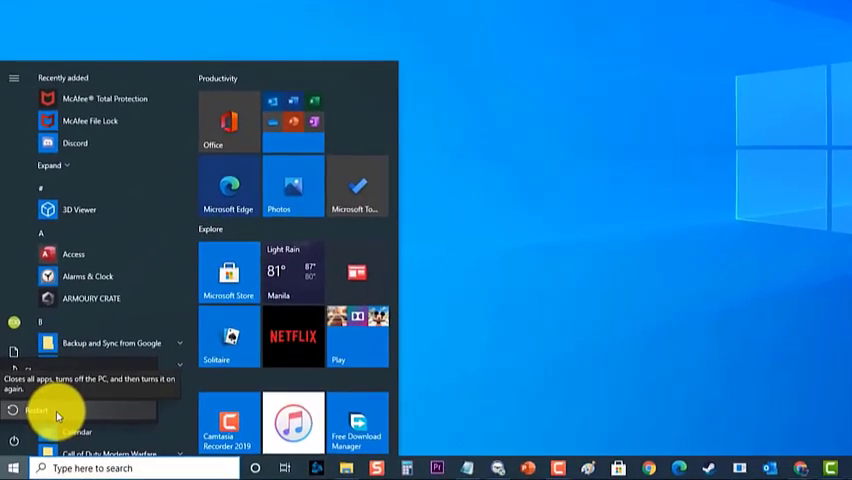